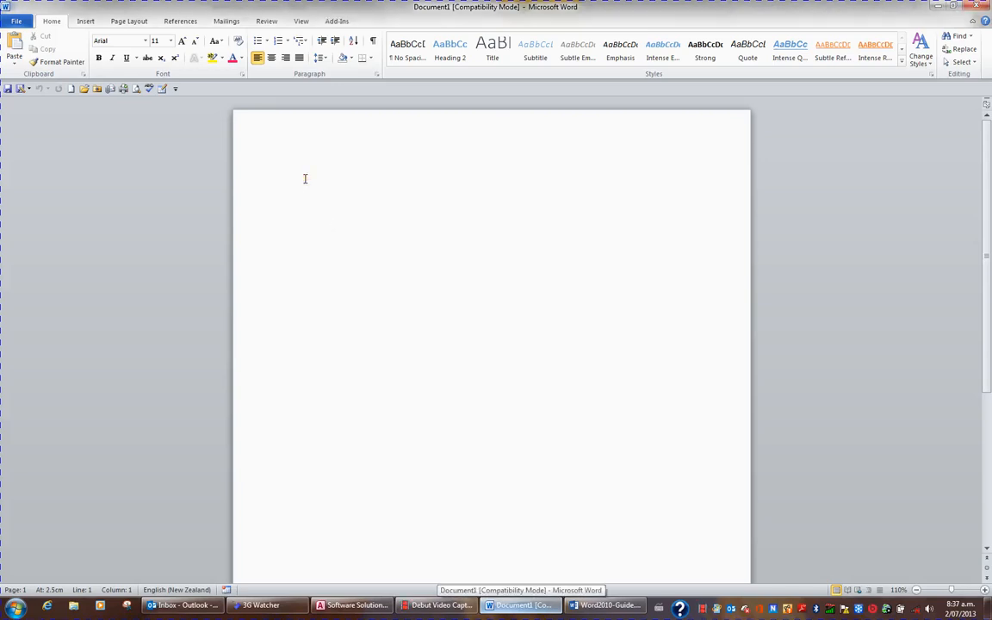
On the View tab, turn the rulers on and then hide them again.
click(295, 178)
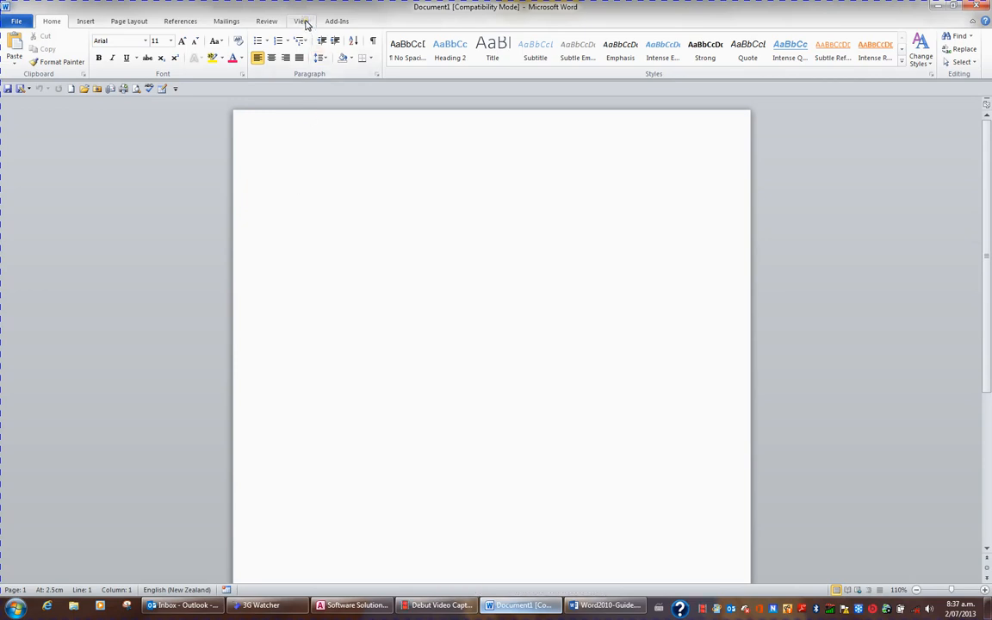
click(301, 21)
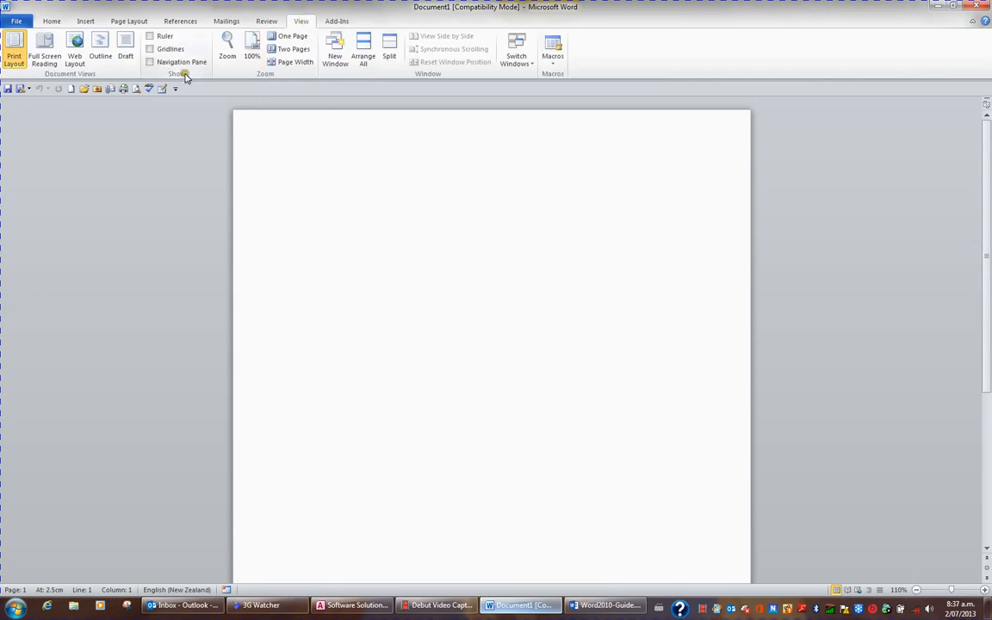
mouse_move(165, 36)
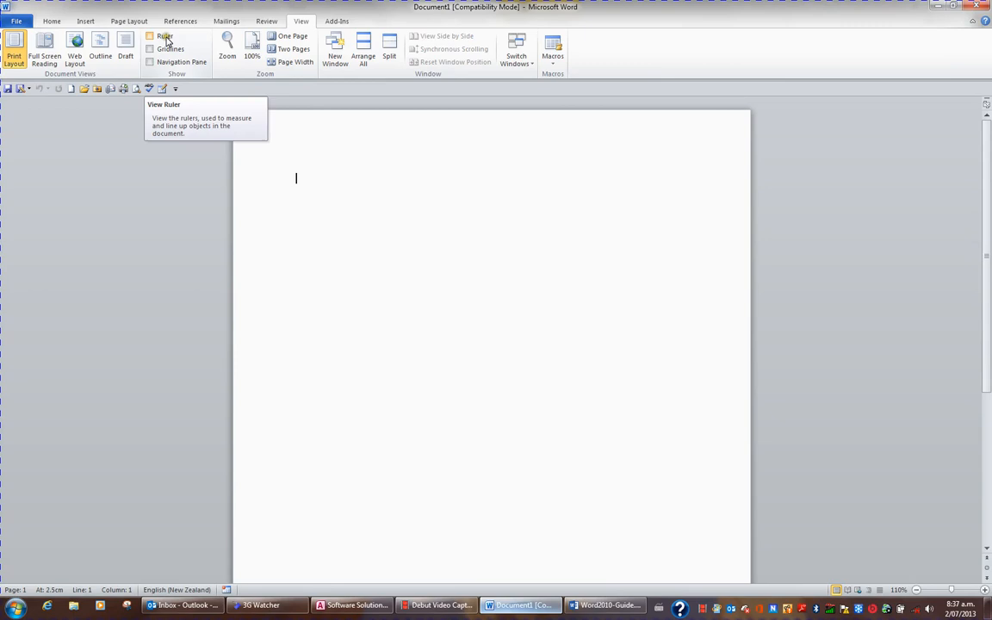
click(149, 36)
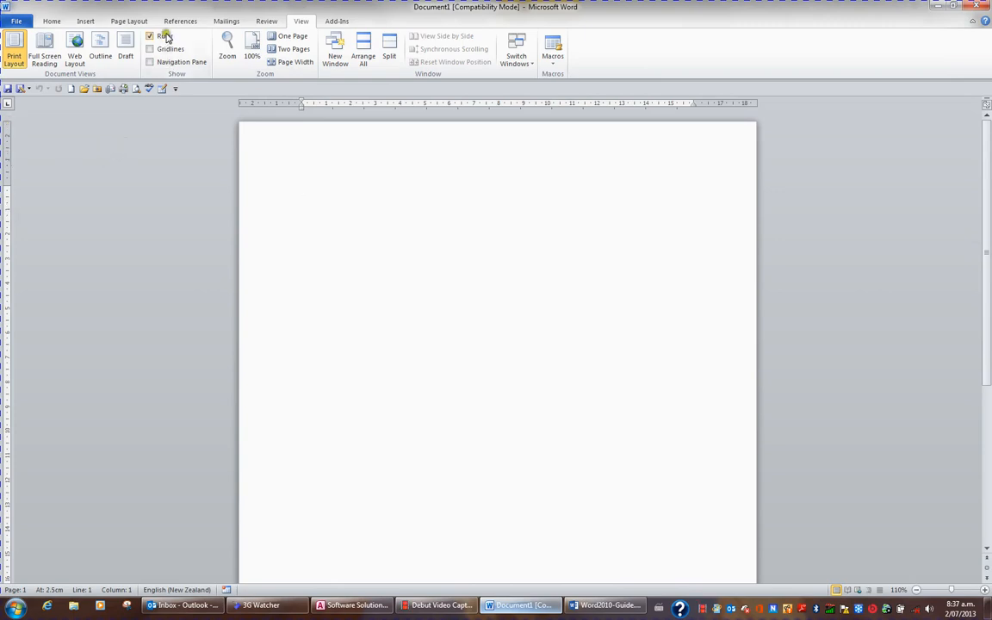
click(150, 36)
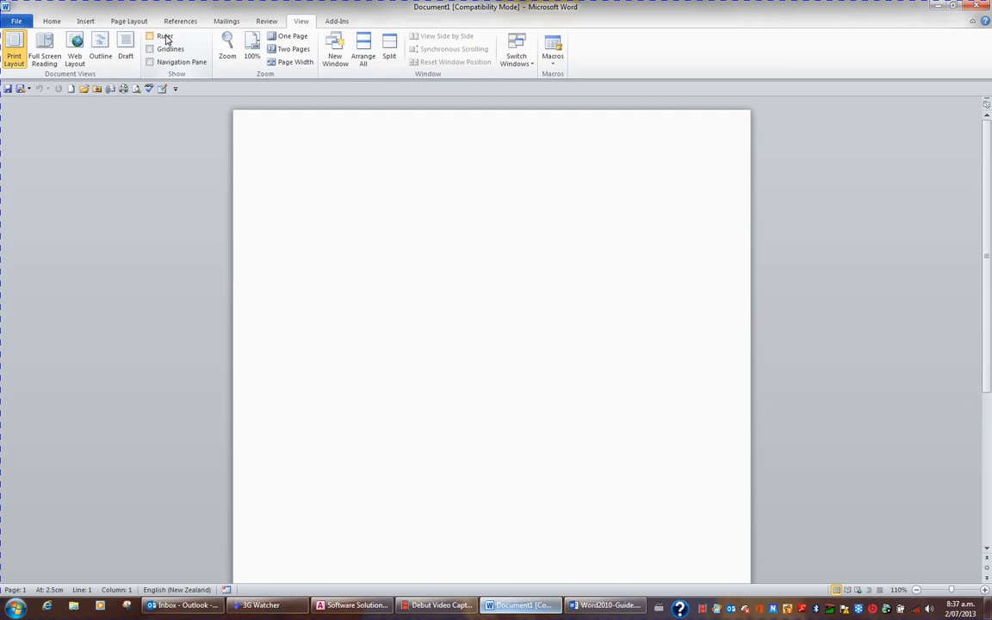
click(150, 37)
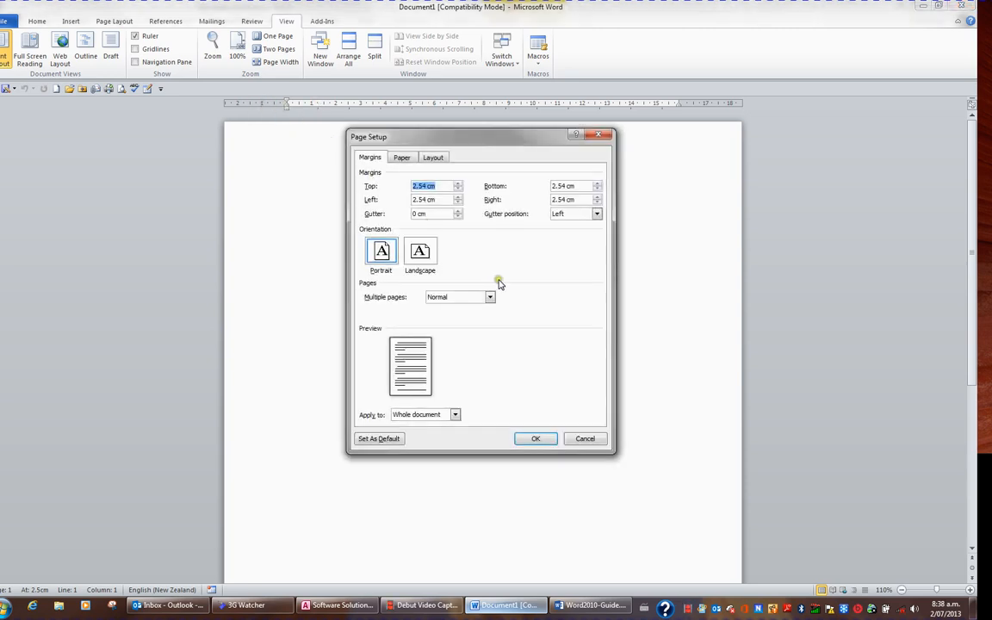
mouse_move(457, 253)
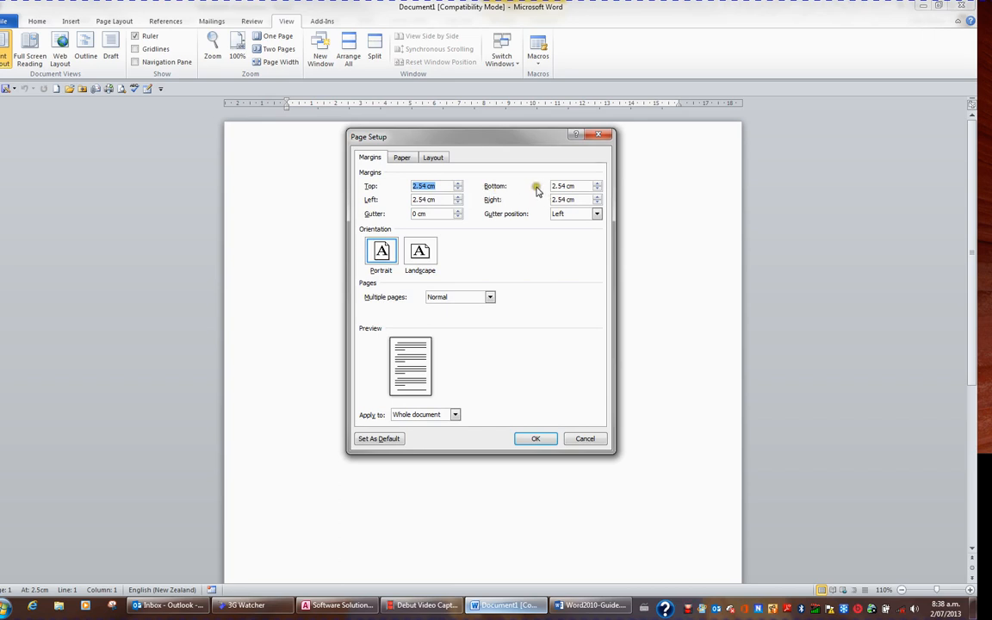
mouse_move(528, 205)
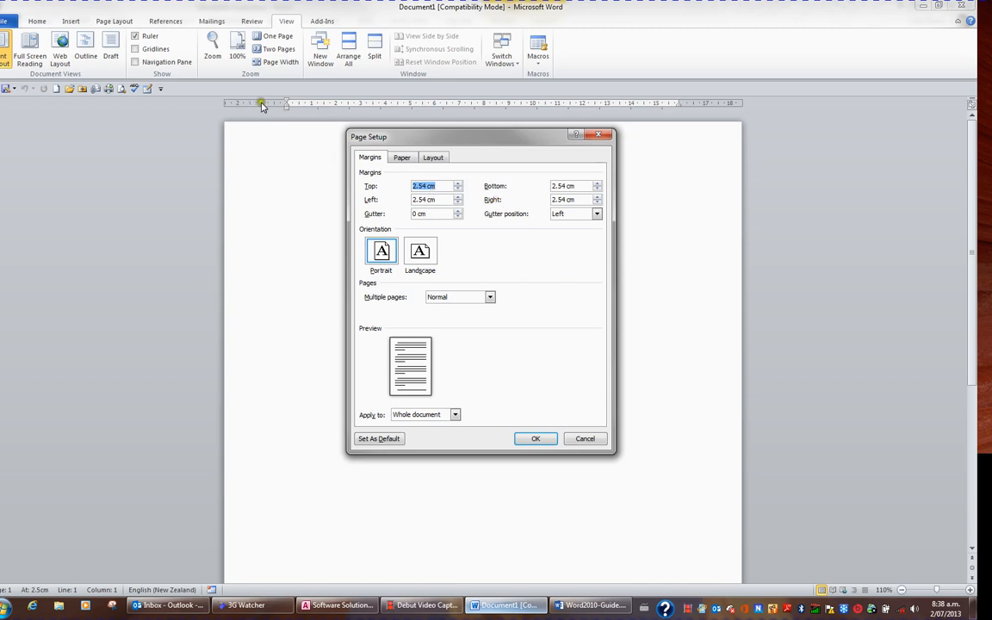
mouse_move(473, 241)
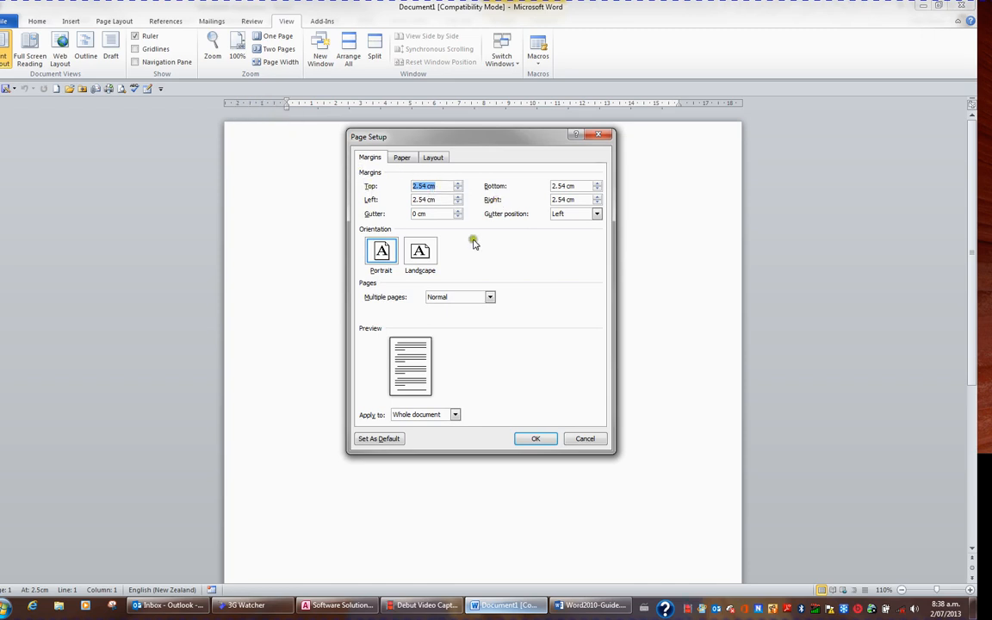
Accept the unchanged 2.54 cm margins and close Page Setup with OK.
click(535, 438)
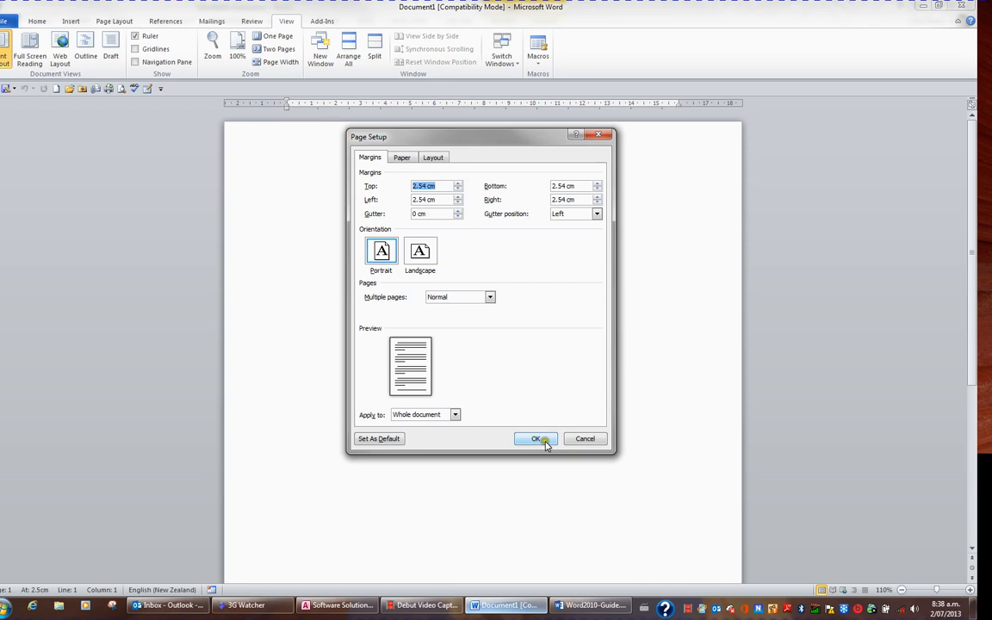